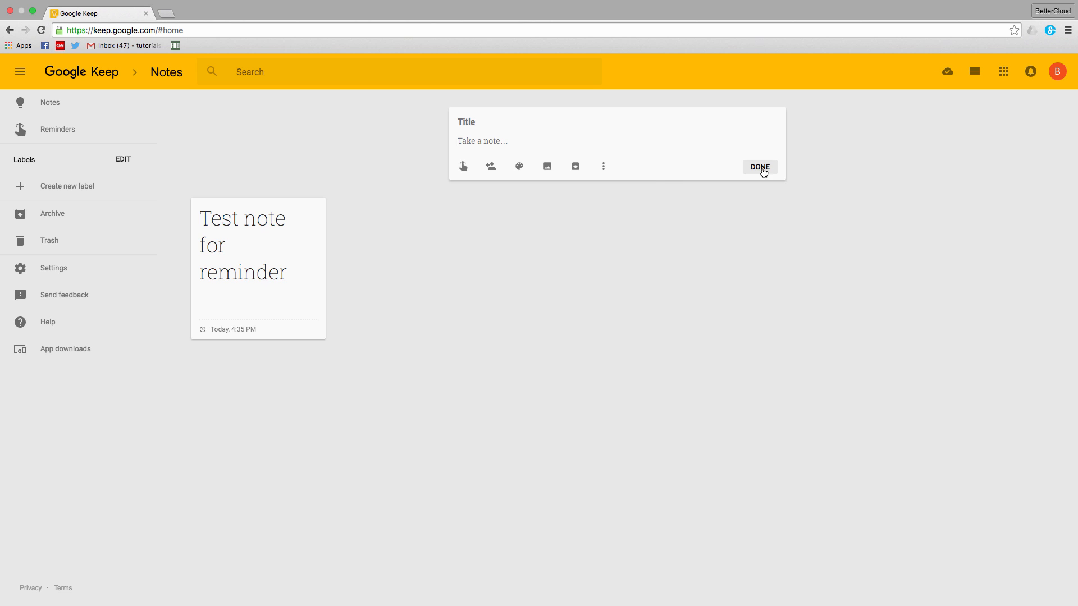
# - Close the empty new note so only the Test note for reminder card remains
pyautogui.click(758, 167)
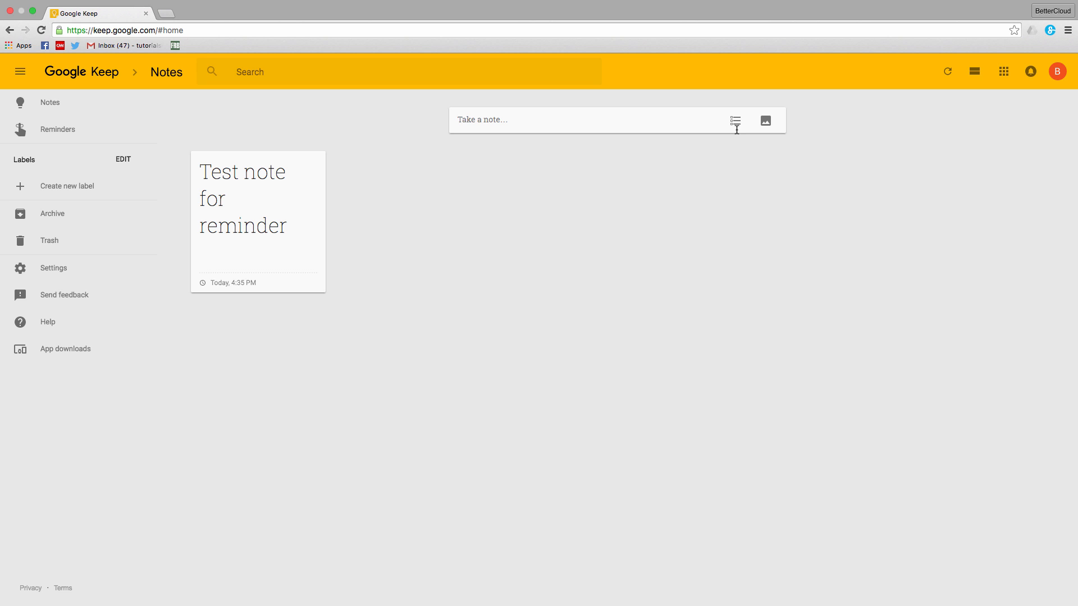
# - Start a new checklist and add the items Eggs, Bread and Milk
pyautogui.click(488, 119)
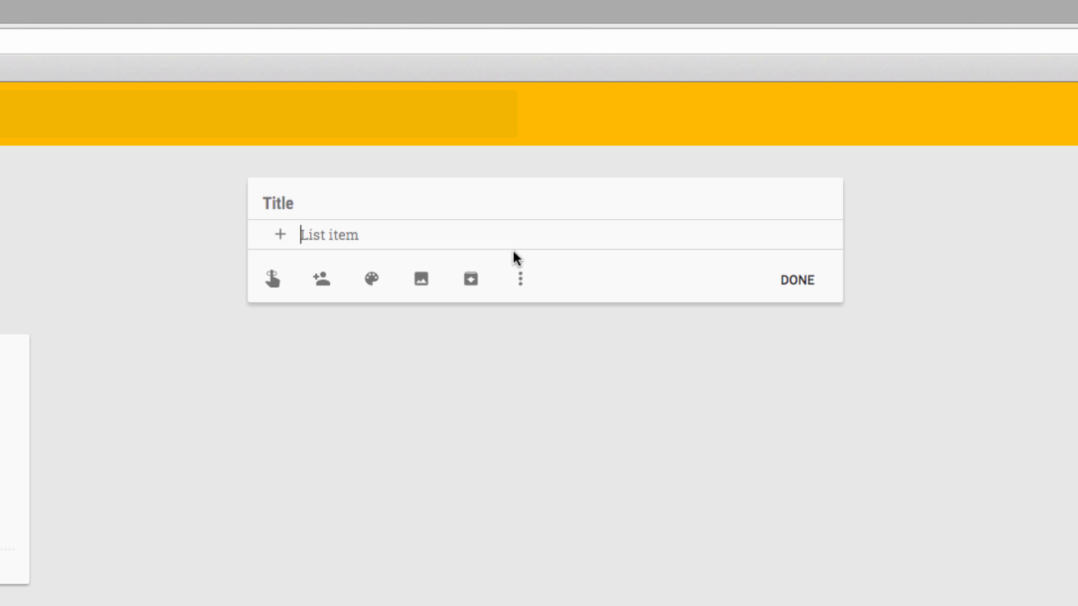
pyautogui.write('Eggs')
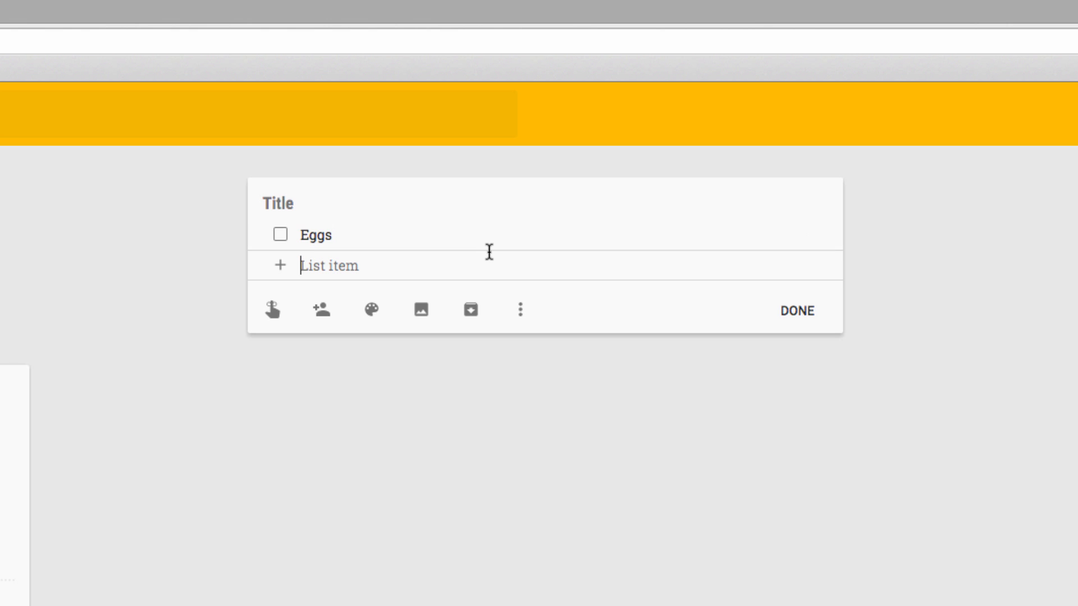
pyautogui.write('Bread')
pyautogui.write('Mil')
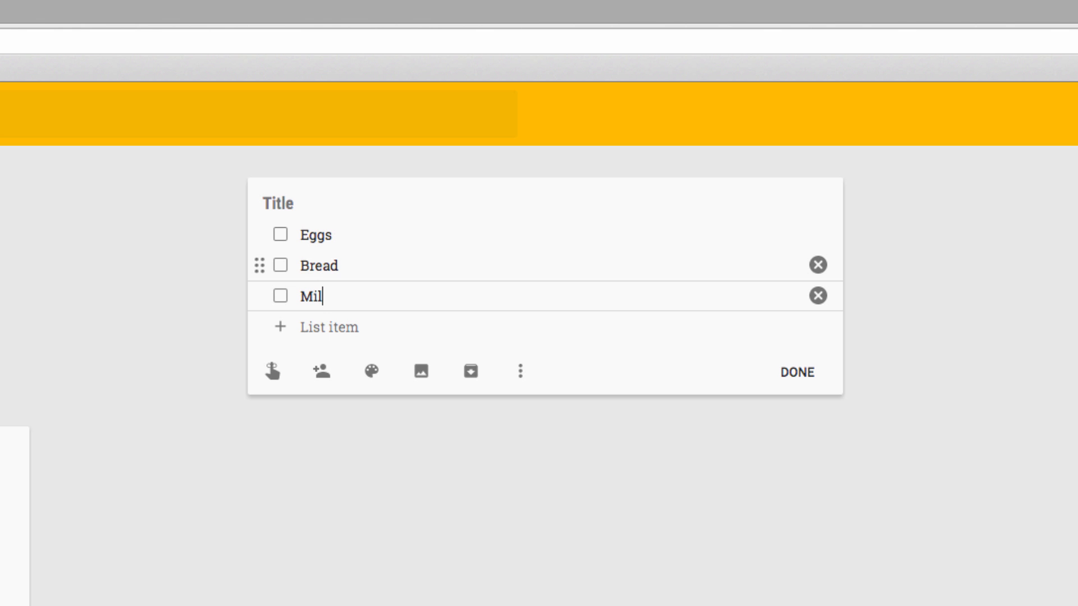
pyautogui.write('k')
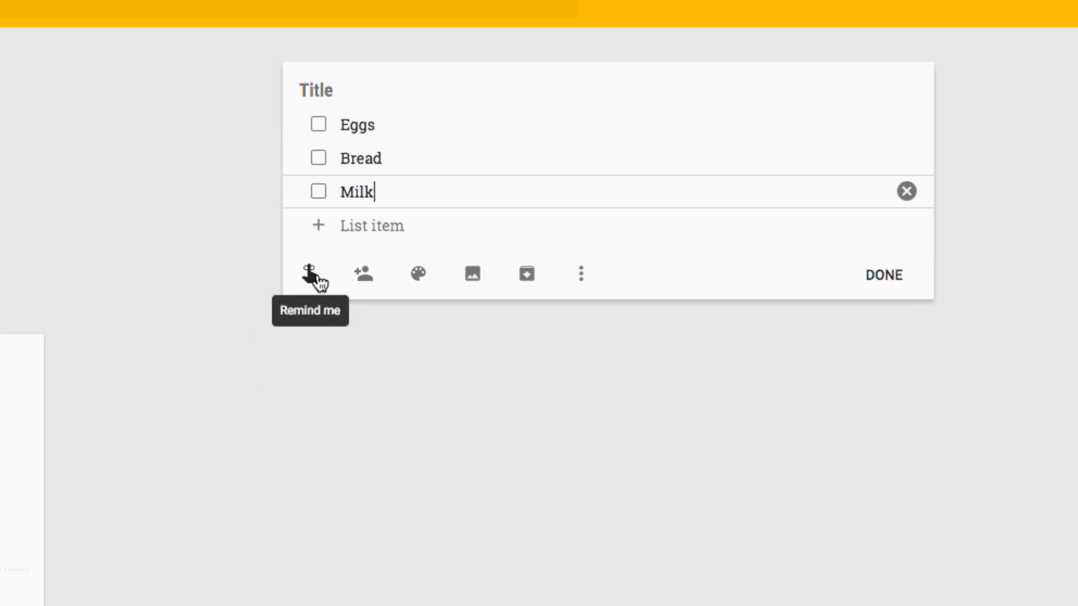
# - Bring up the Remind me choices for the Eggs, Bread, Milk checklist
pyautogui.click(312, 273)
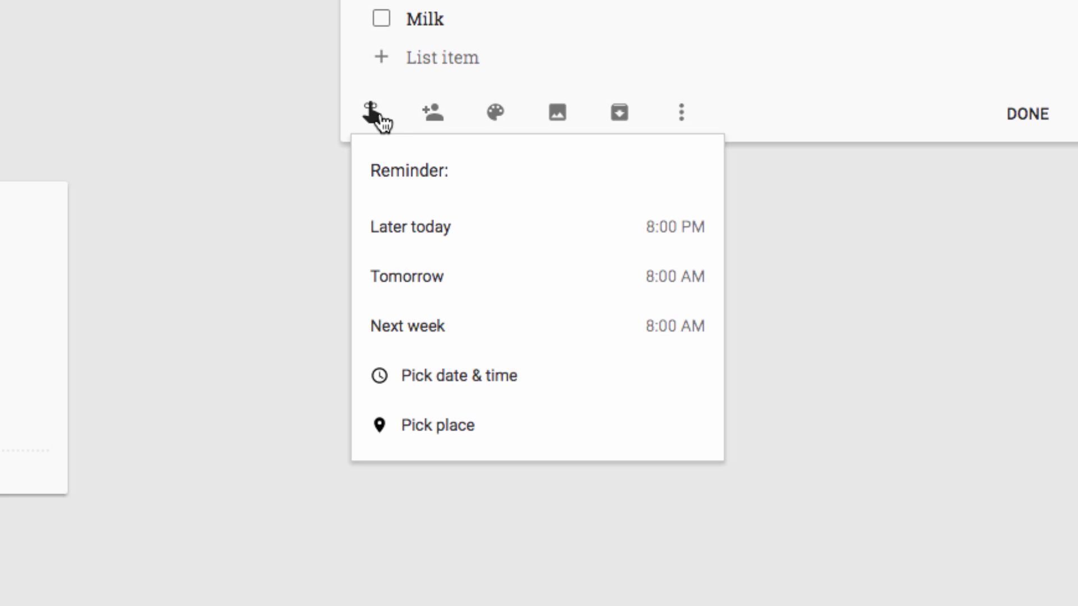
pyautogui.moveTo(546, 271)
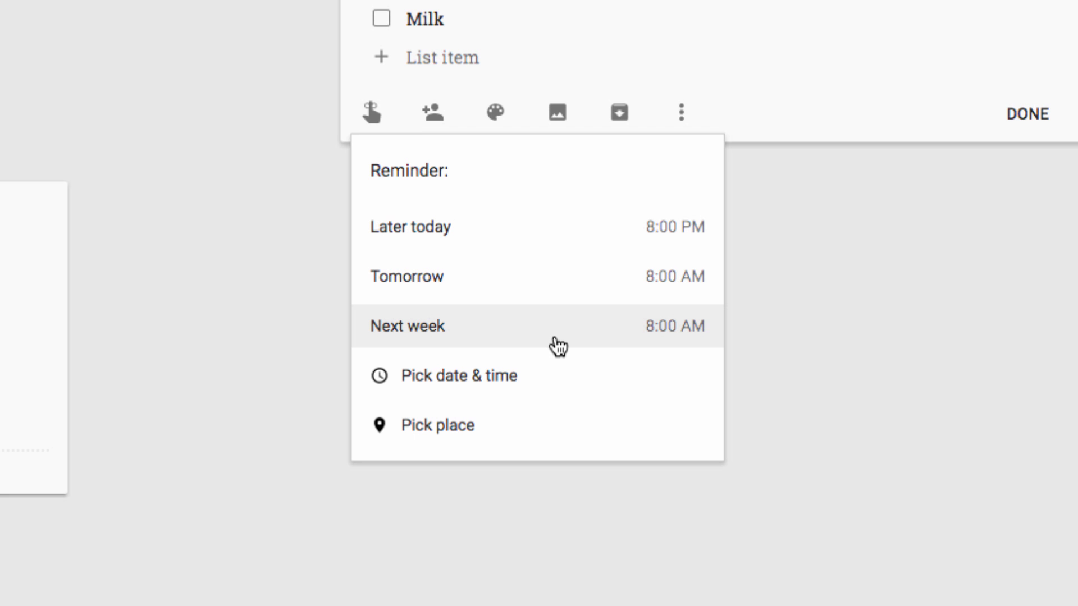
pyautogui.moveTo(564, 350)
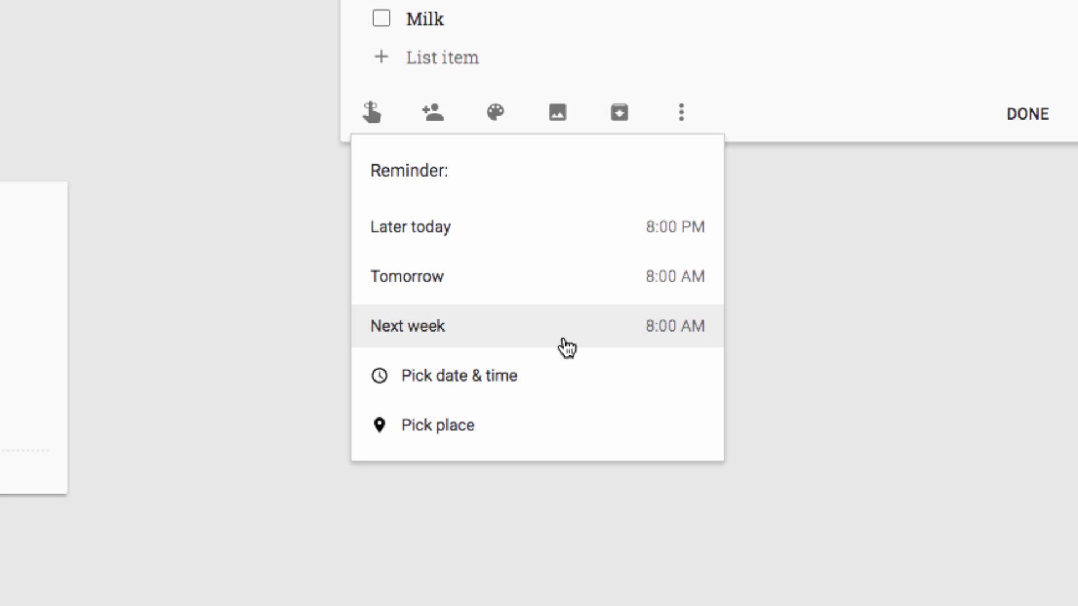
pyautogui.moveTo(573, 351)
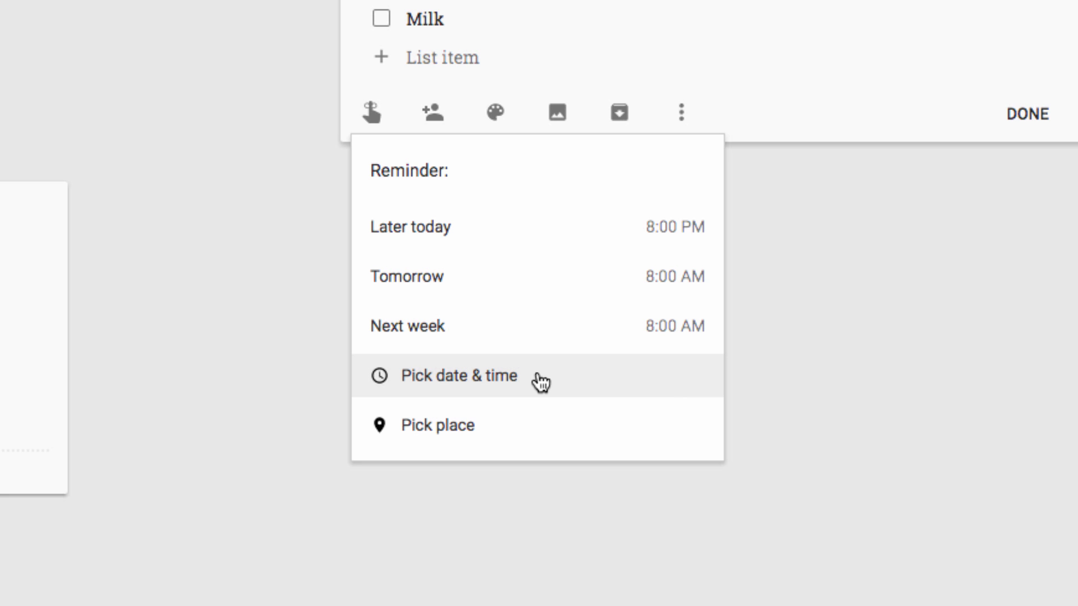
# - Save a date-and-time reminder for Jun 24, 2016 at 5:30 PM on the checklist
pyautogui.click(458, 376)
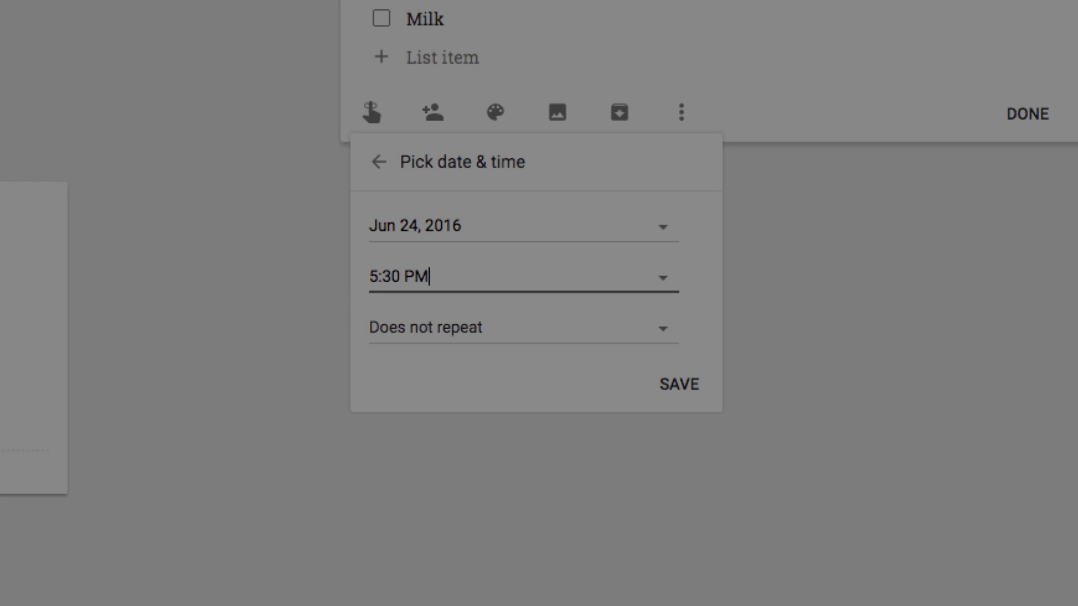
pyautogui.click(680, 384)
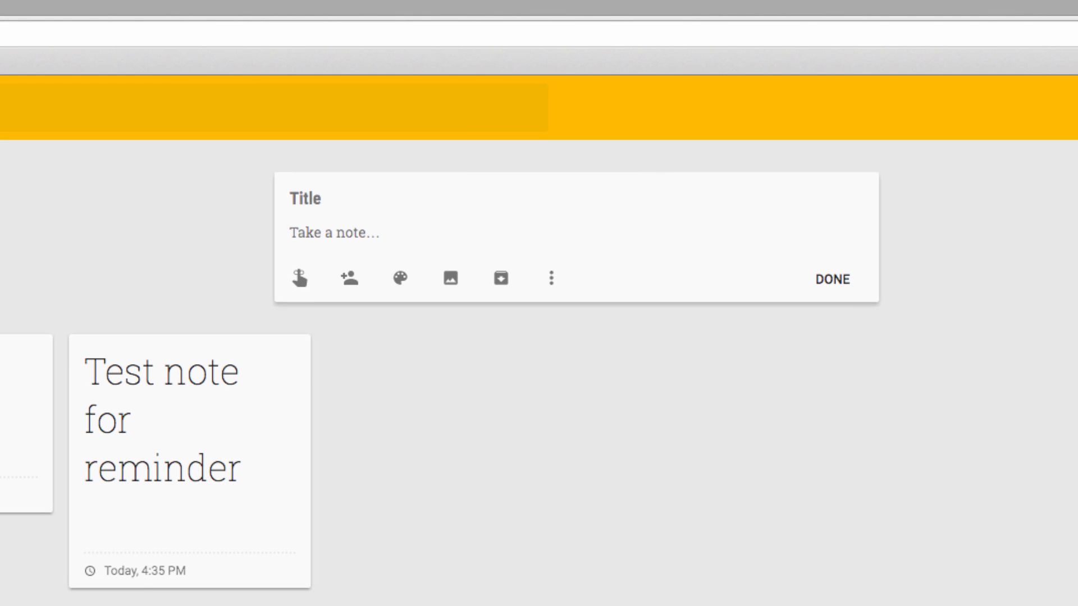
# - Write a note reading 'Location Based Note' and bring up its reminder choices
pyautogui.write('Location Ba')
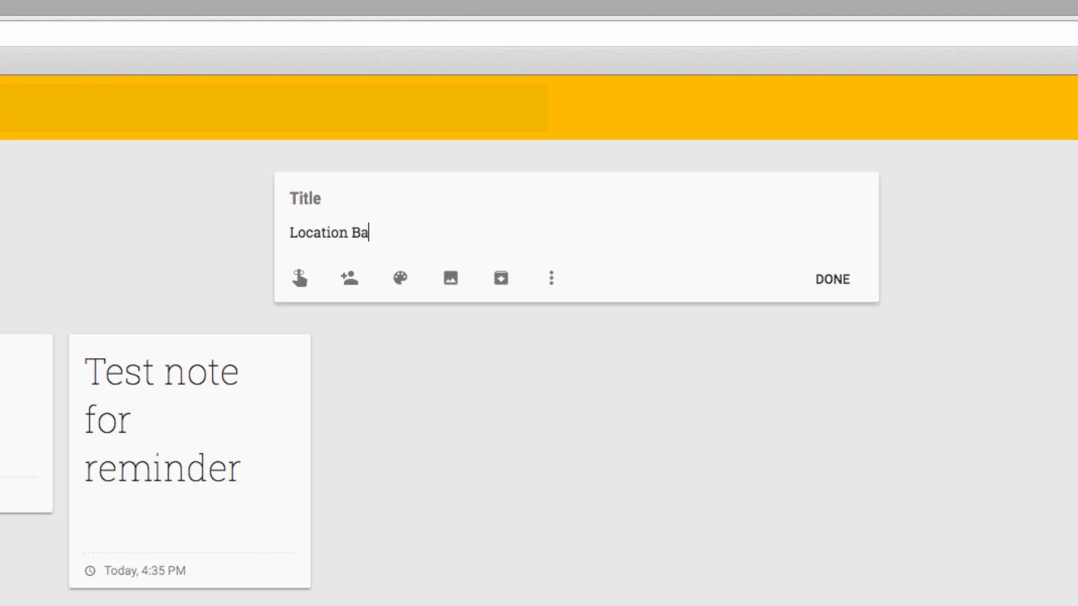
pyautogui.write('sed Note')
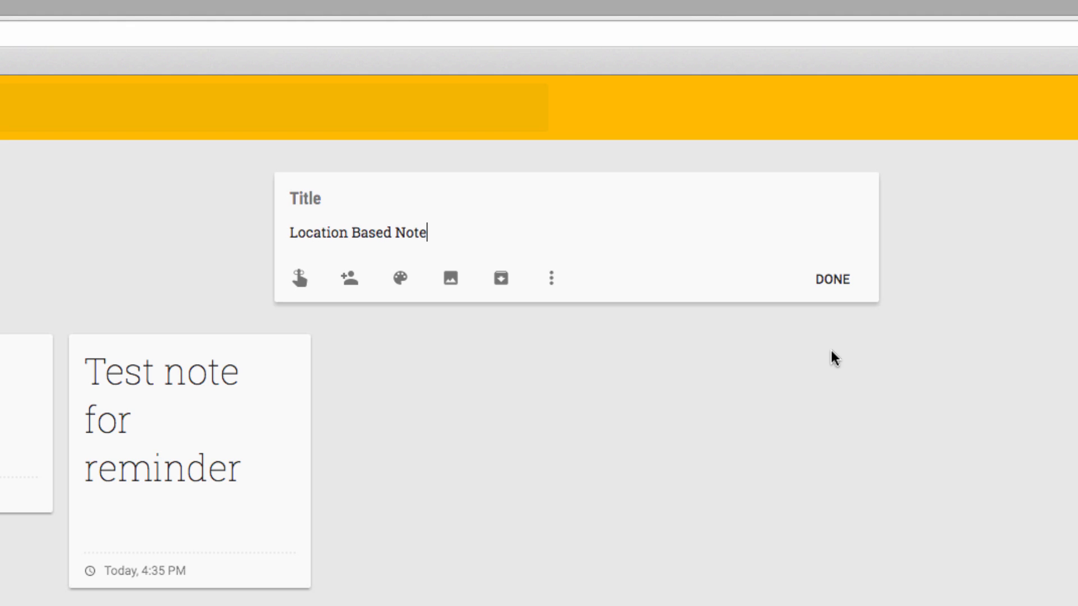
pyautogui.click(300, 278)
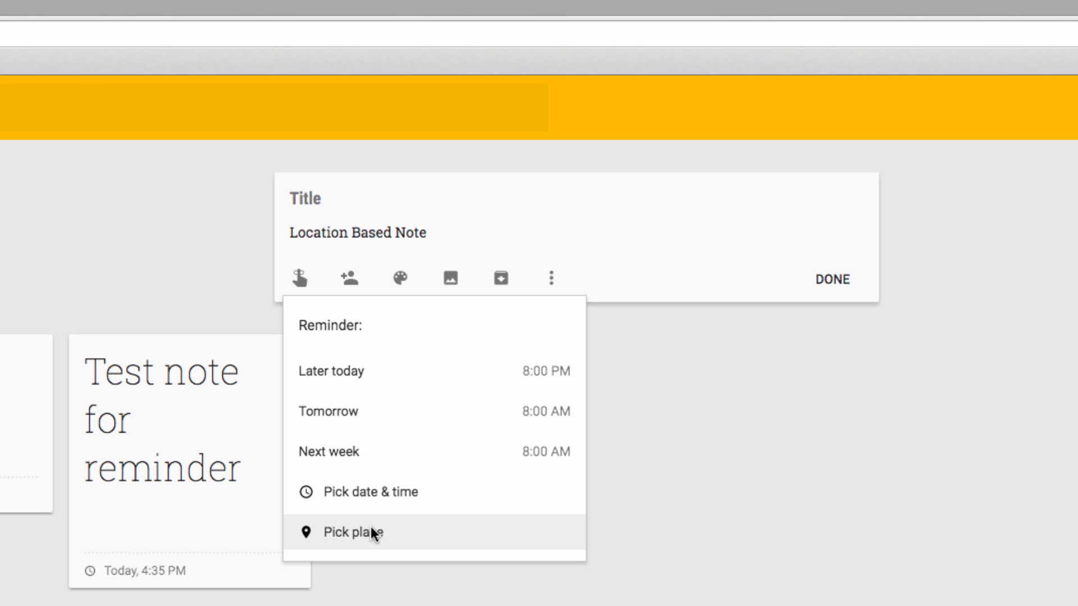
# - Set a place reminder for the Empire State Building and save the note
pyautogui.click(351, 532)
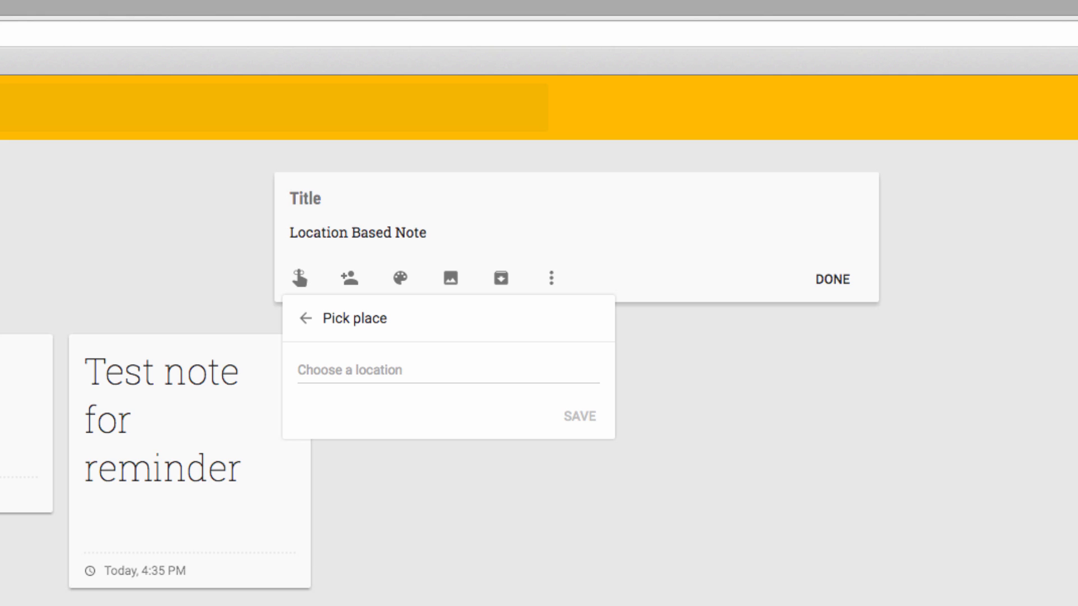
pyautogui.write('E')
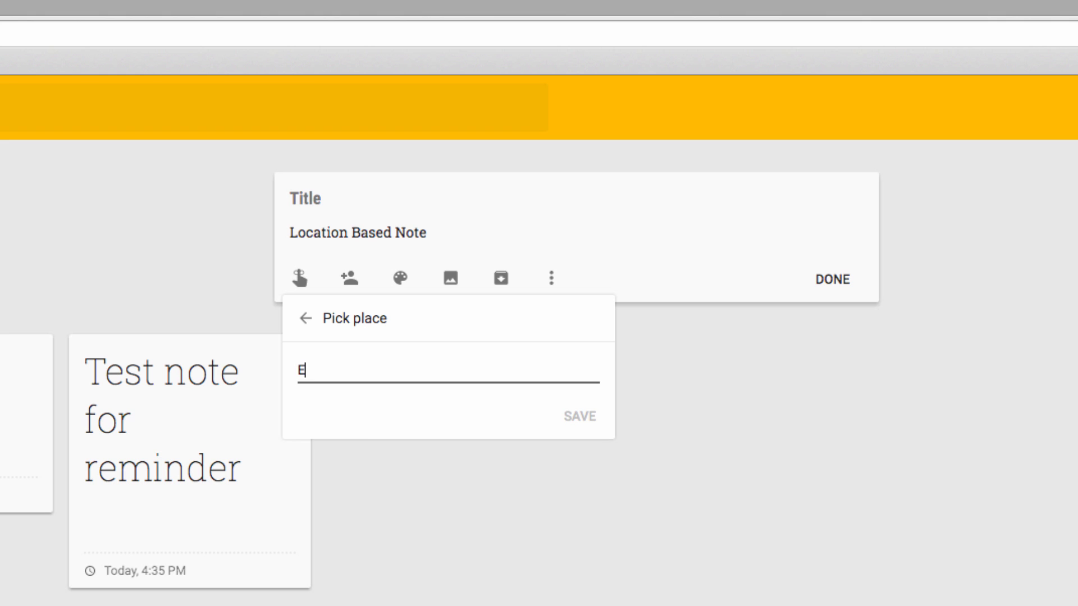
pyautogui.write('mpire State')
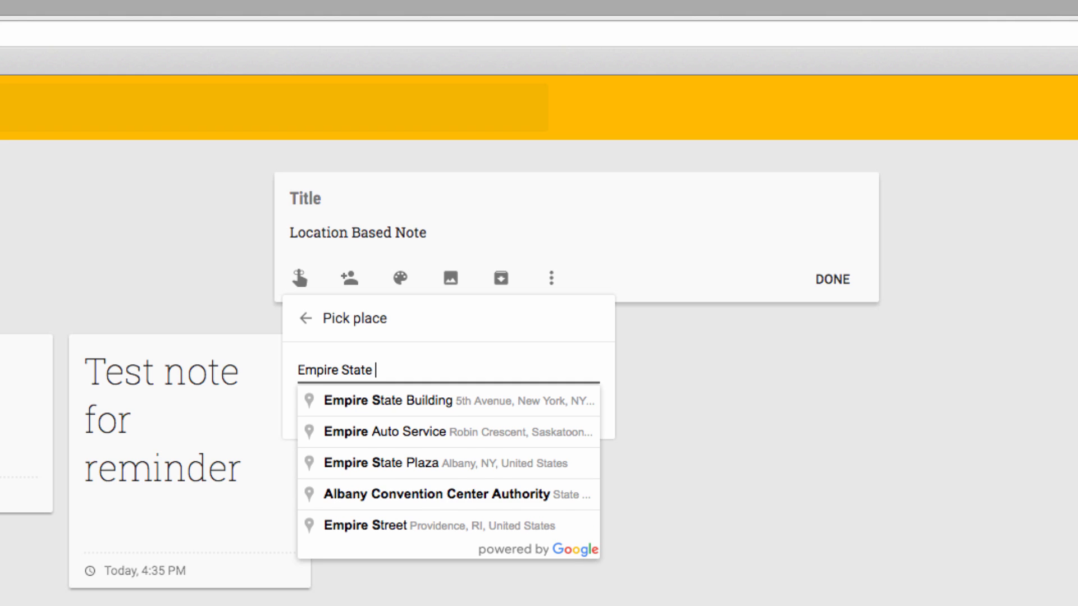
pyautogui.click(387, 399)
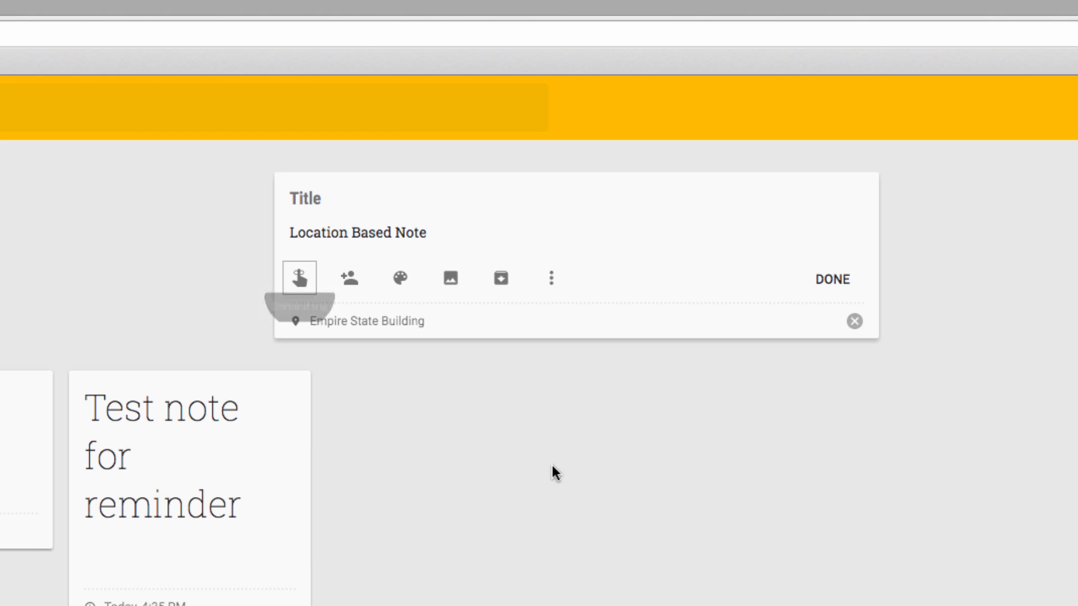
pyautogui.moveTo(431, 348)
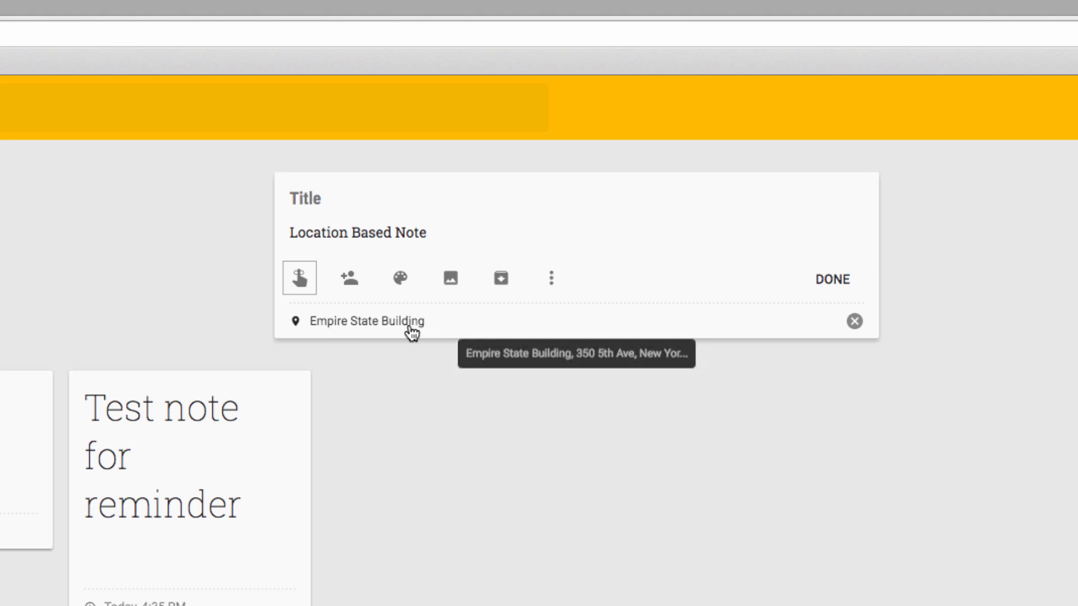
pyautogui.click(833, 279)
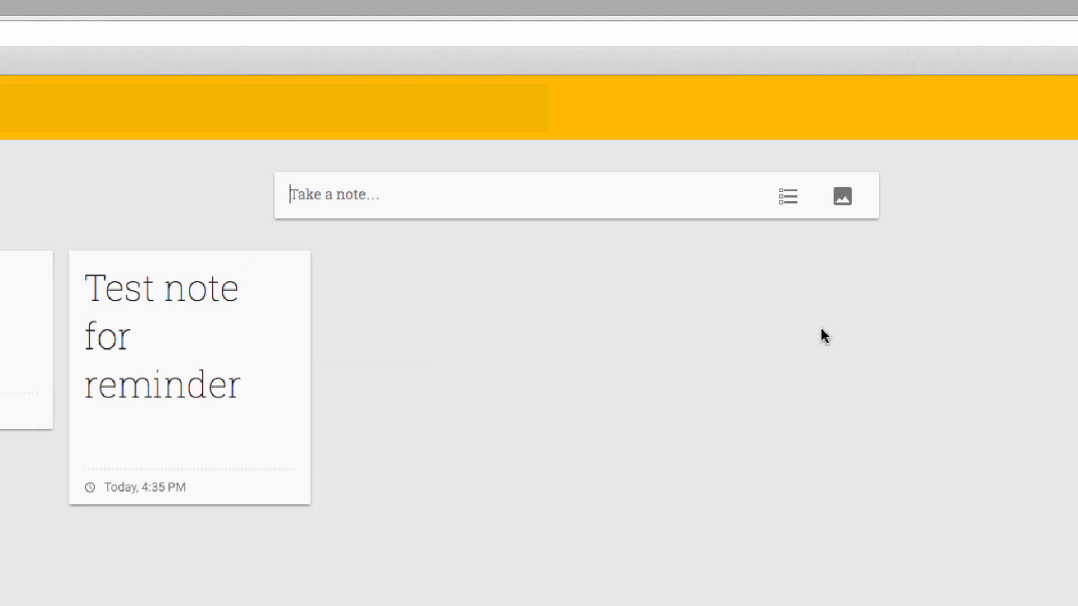